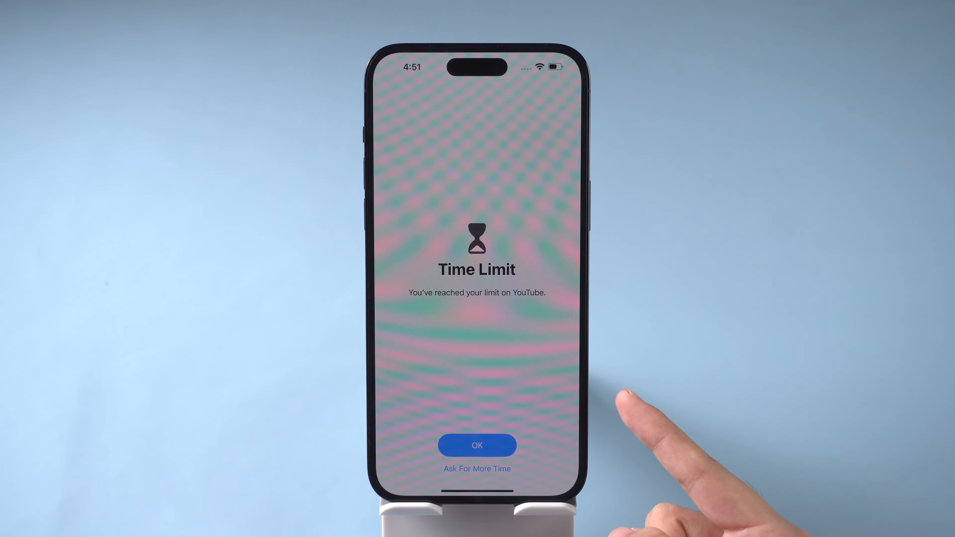
Dismiss YouTube's time-limit notice, reopen YouTube, ask for more time and choose Enter Screen Time Passcode.
{"action": "left_click", "coordinate": [476, 445]}
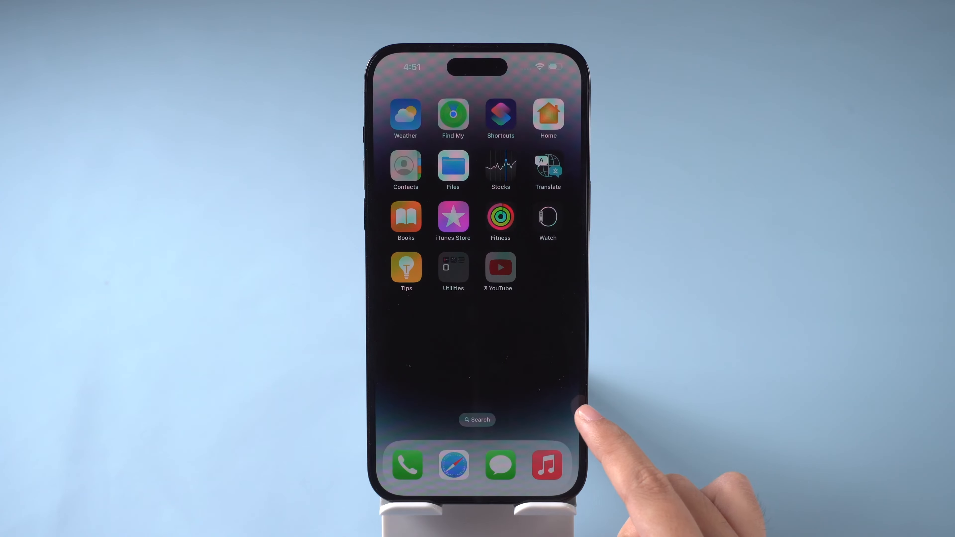
{"action": "left_click", "coordinate": [499, 267]}
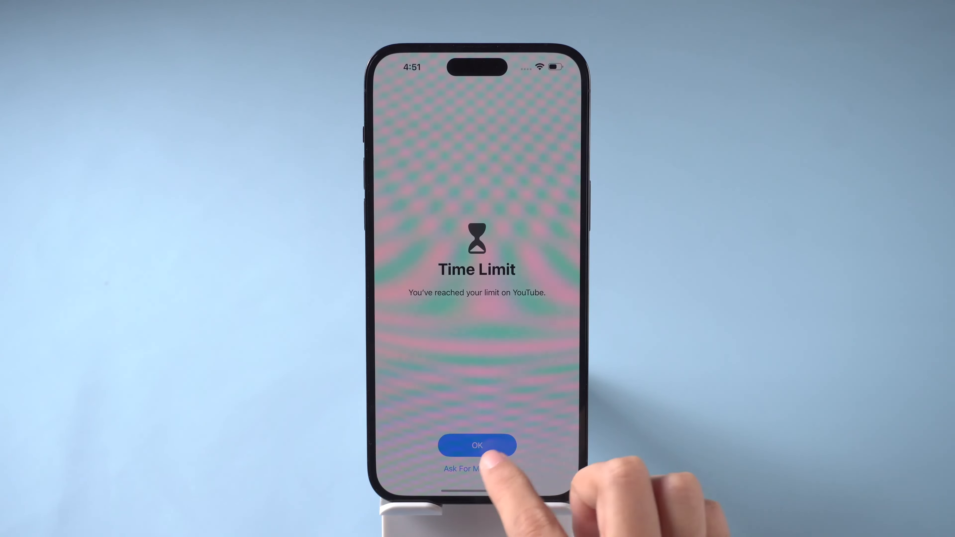
{"action": "left_click", "coordinate": [477, 469]}
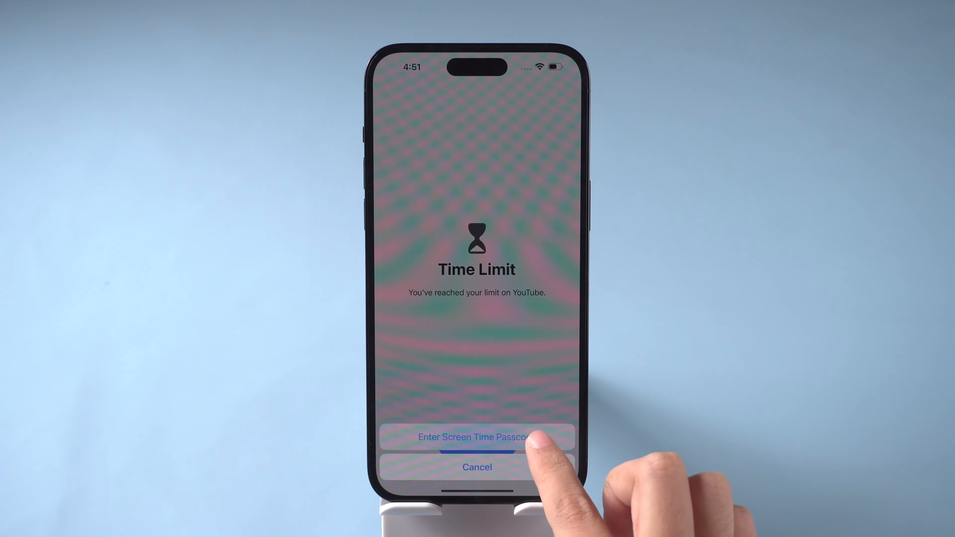
{"action": "left_click", "coordinate": [477, 437]}
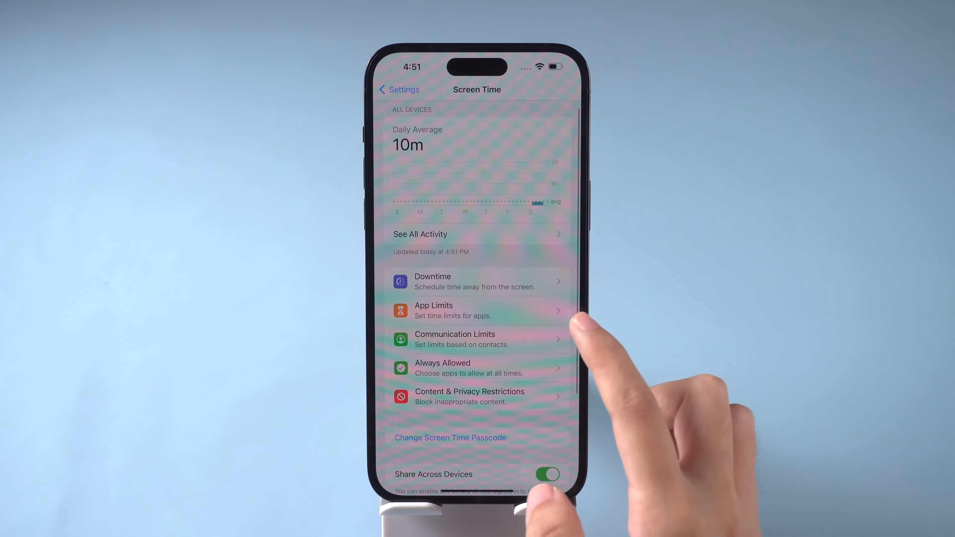
Open App Limits in Screen Time and view YouTube's one-minute daily limit.
{"action": "left_click", "coordinate": [477, 310]}
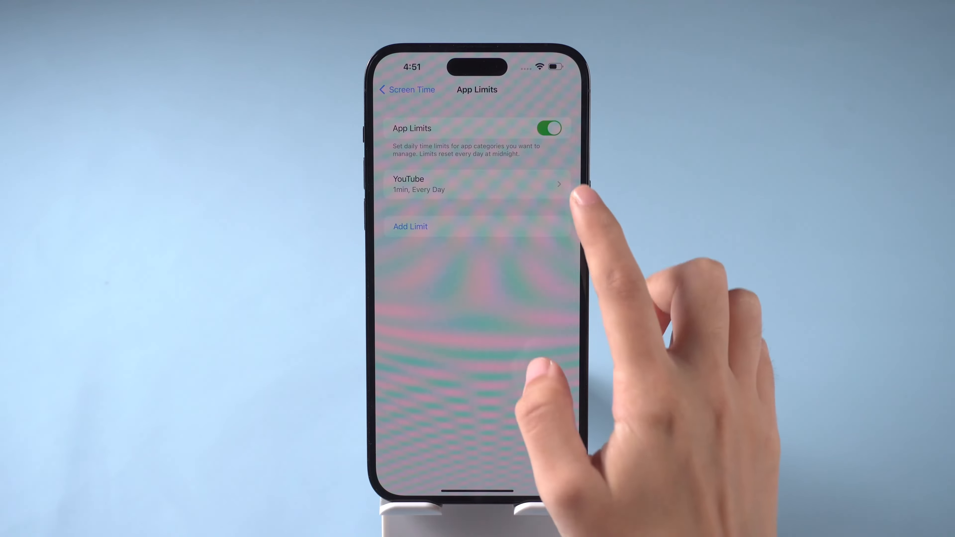
{"action": "left_click", "coordinate": [477, 184]}
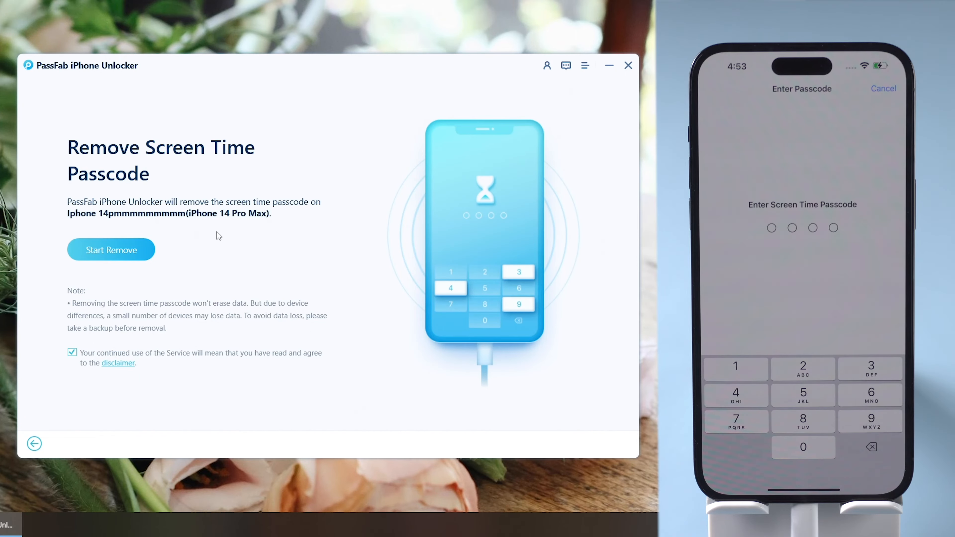
{"action": "mouse_move", "coordinate": [119, 370]}
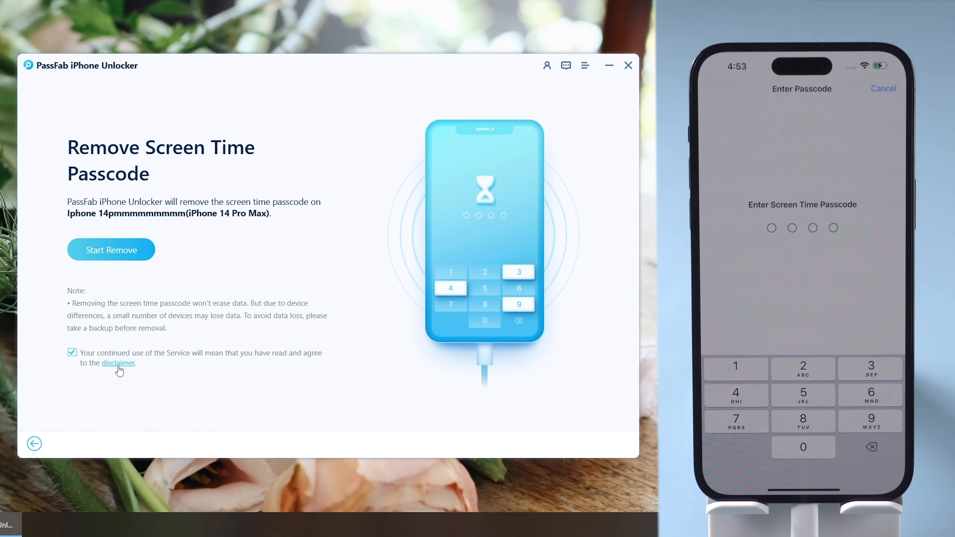
Accept the disclaimer and start removing the Screen Time passcode in PassFab.
{"action": "left_click", "coordinate": [117, 363]}
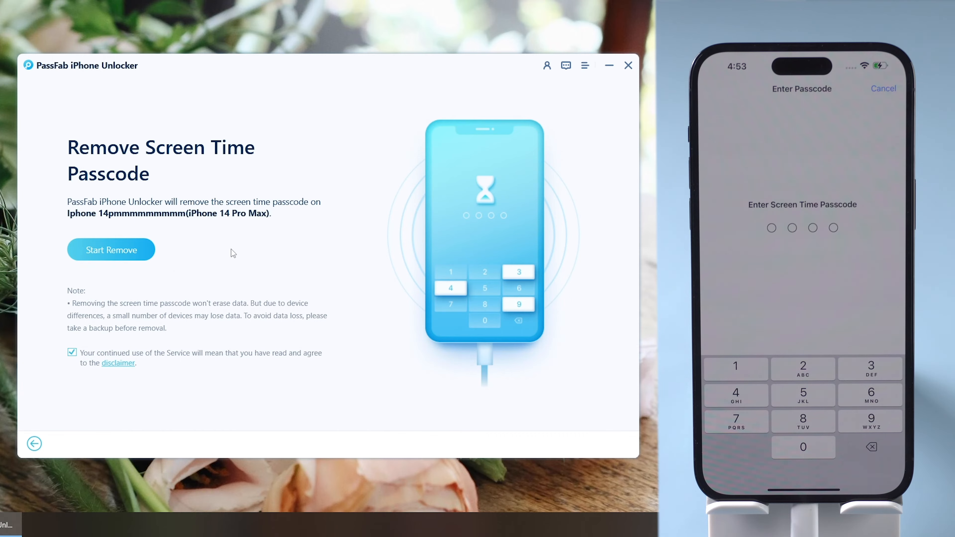
{"action": "left_click", "coordinate": [111, 250]}
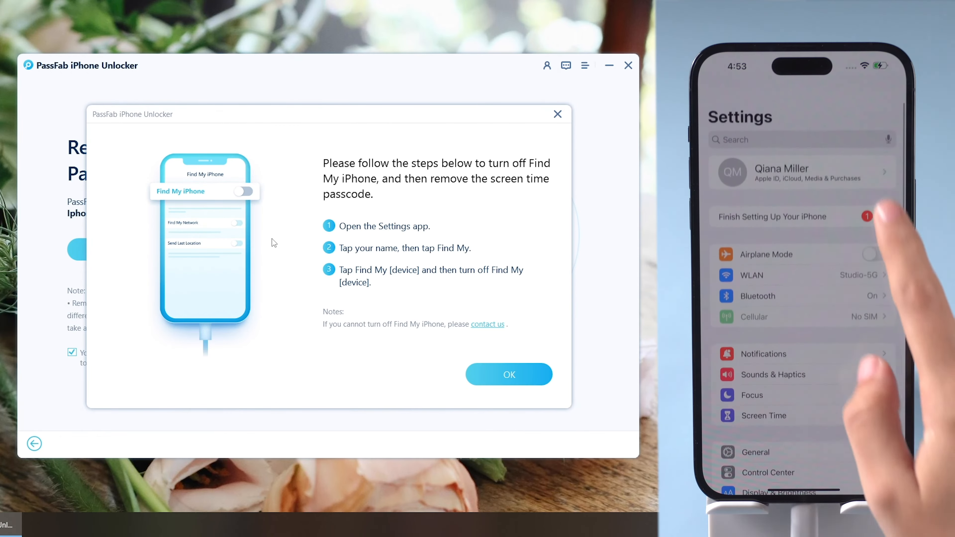
Turn off Find My iPhone in the iPhone's Apple ID settings and acknowledge PassFab's instructions.
{"action": "left_click", "coordinate": [791, 171]}
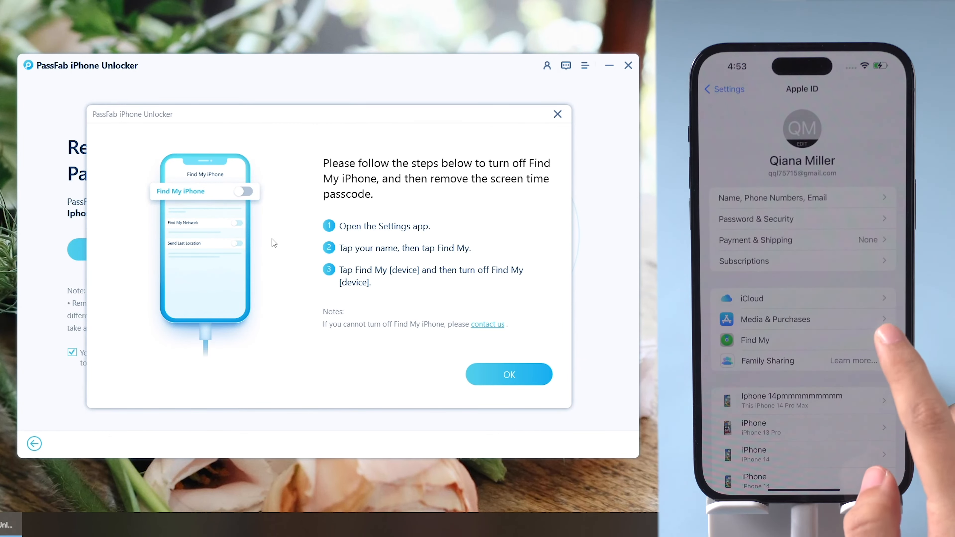
{"action": "left_click", "coordinate": [755, 339]}
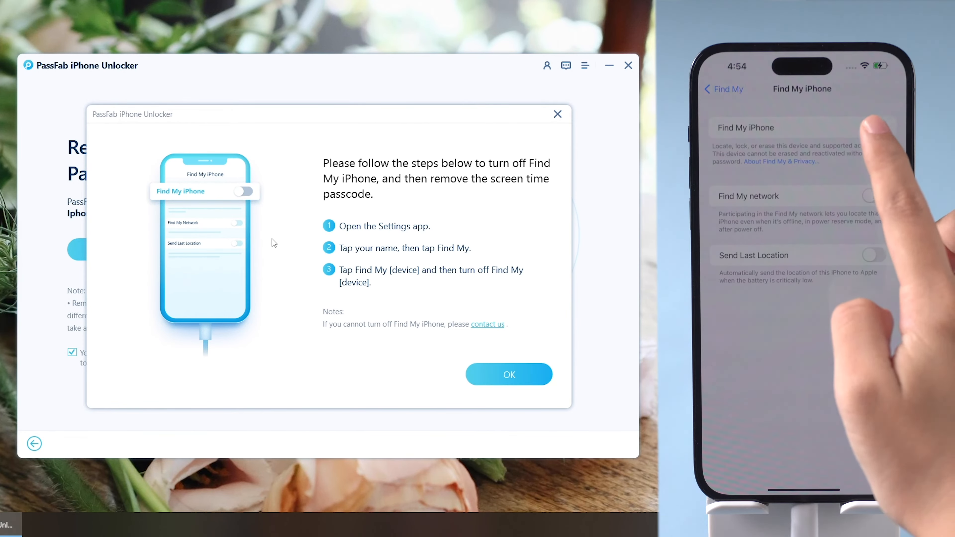
{"action": "left_click", "coordinate": [874, 128]}
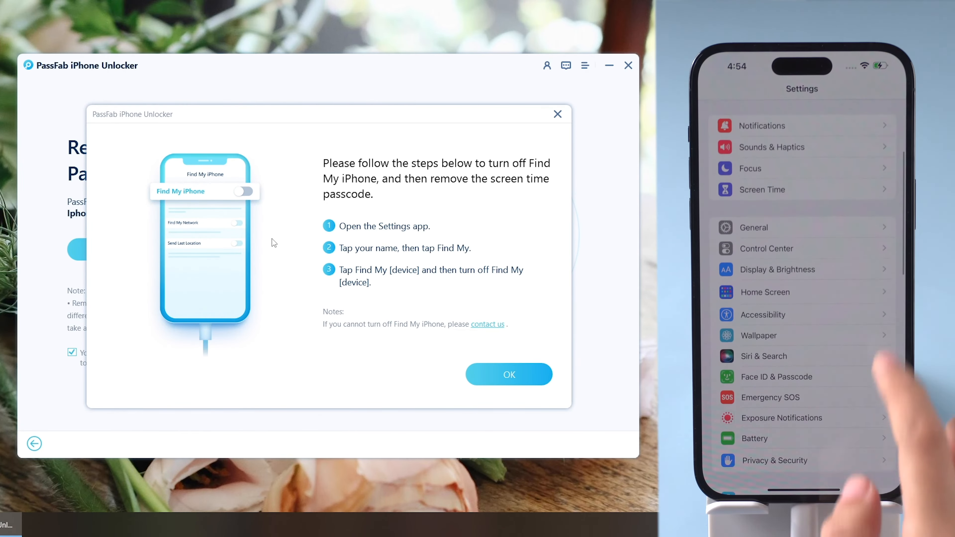
{"action": "left_click", "coordinate": [509, 375]}
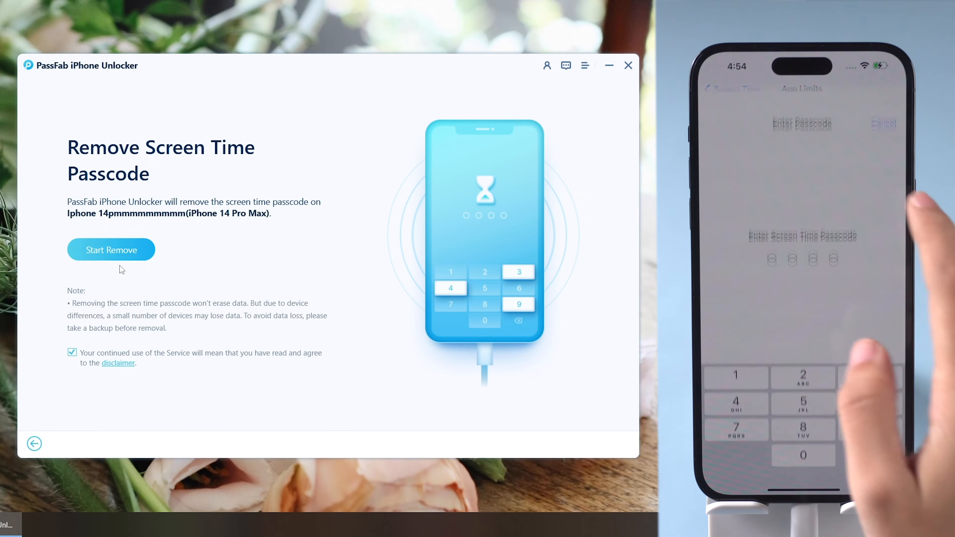
Start the removal so PassFab reports the Screen Time passcode successfully removed.
{"action": "left_click", "coordinate": [111, 250]}
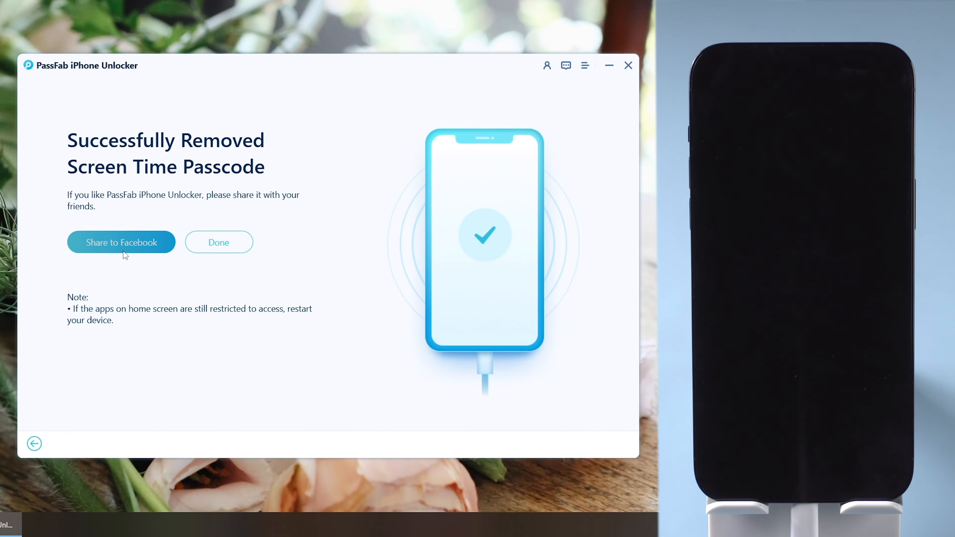
{"action": "mouse_move", "coordinate": [207, 298]}
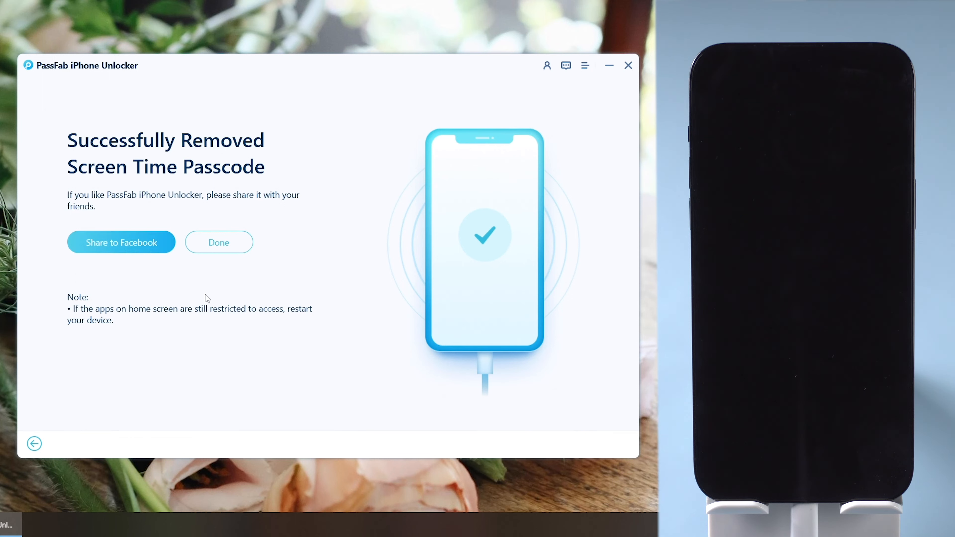